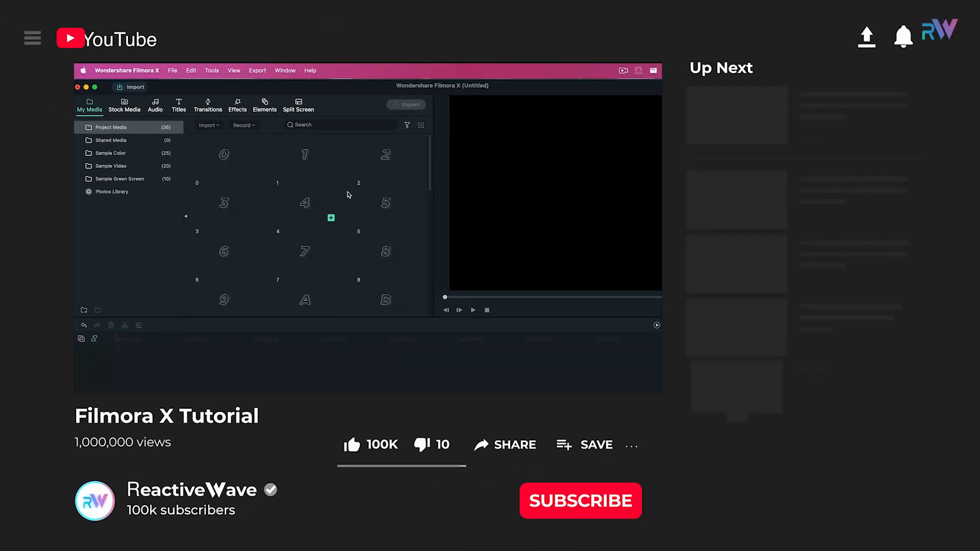
# - Open the project settings from the File menu
pyautogui.click(351, 445)
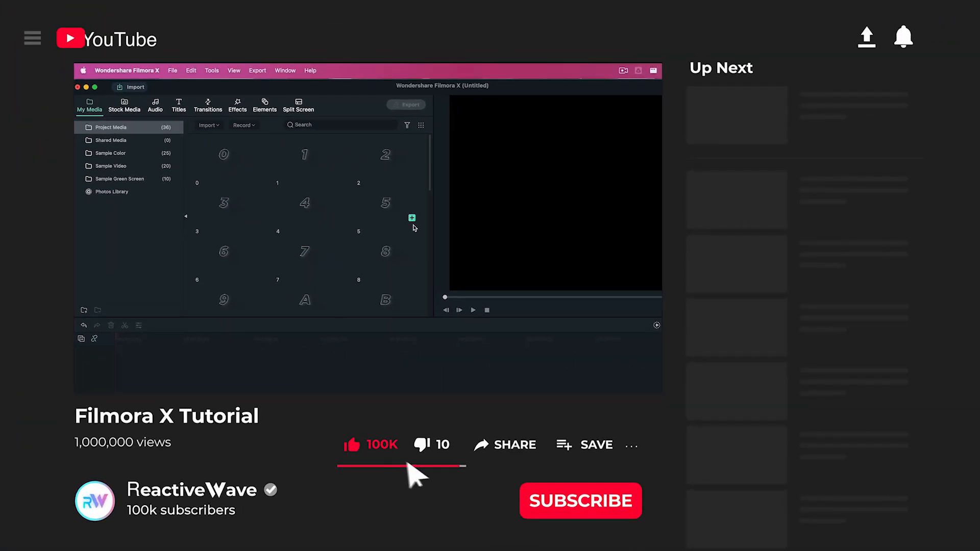
pyautogui.click(579, 500)
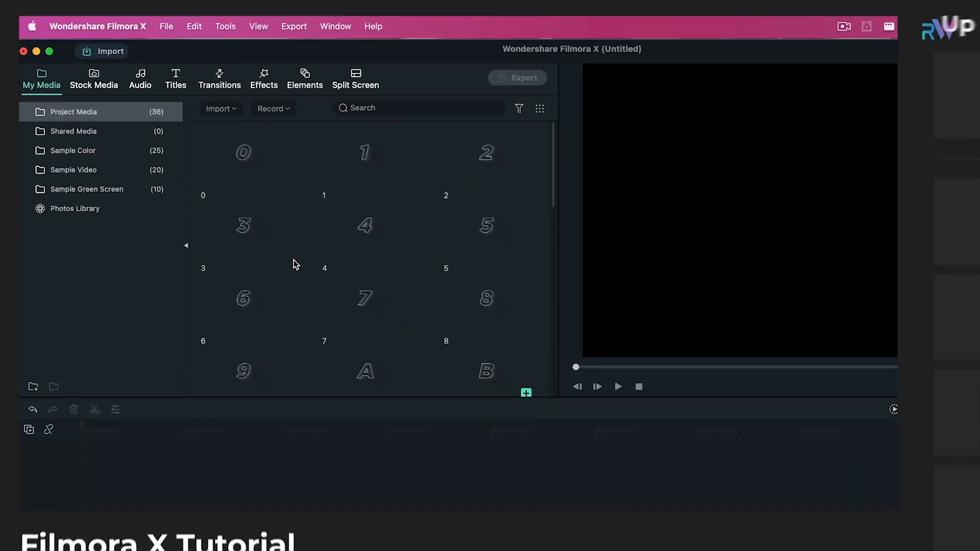
pyautogui.click(167, 26)
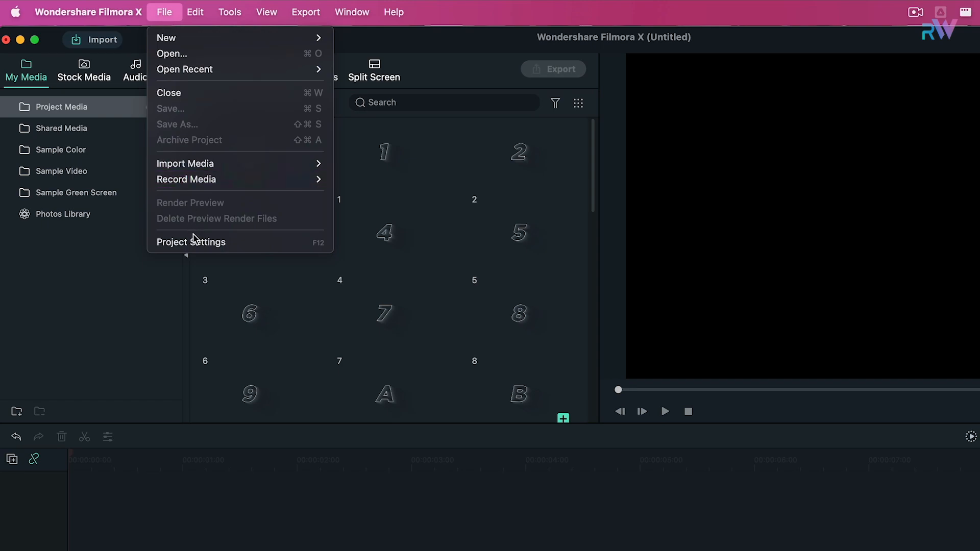
pyautogui.click(190, 242)
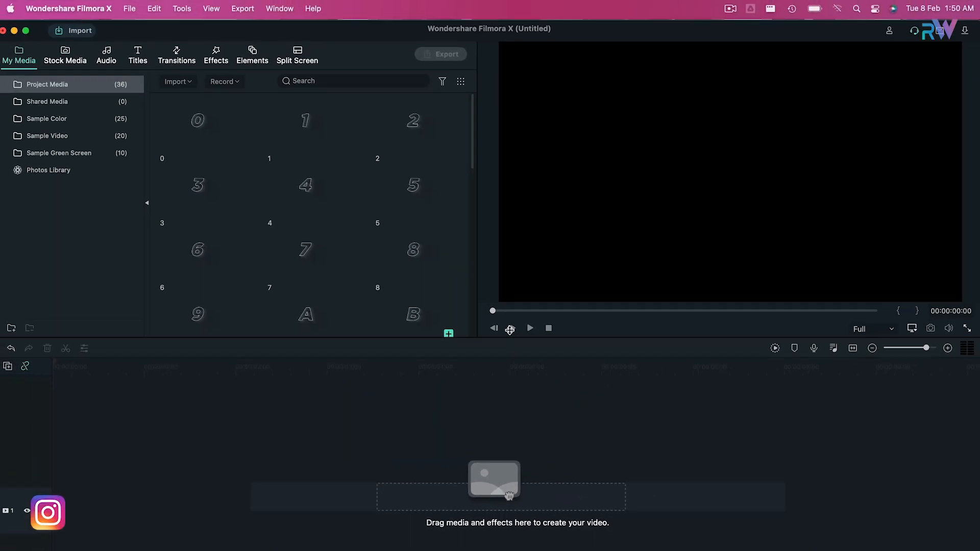
# - Drag the White sample colour clip onto the timeline
pyautogui.click(47, 117)
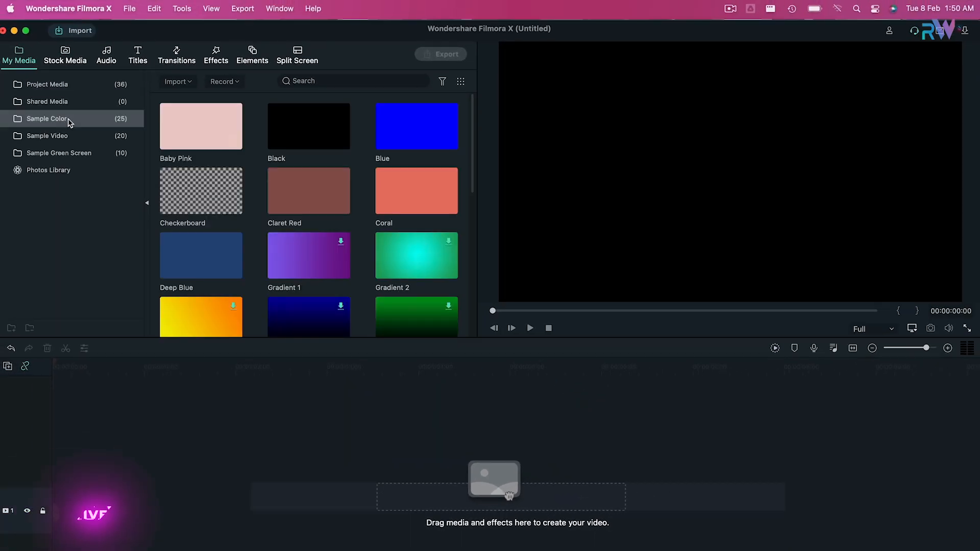
pyautogui.scroll(-3)
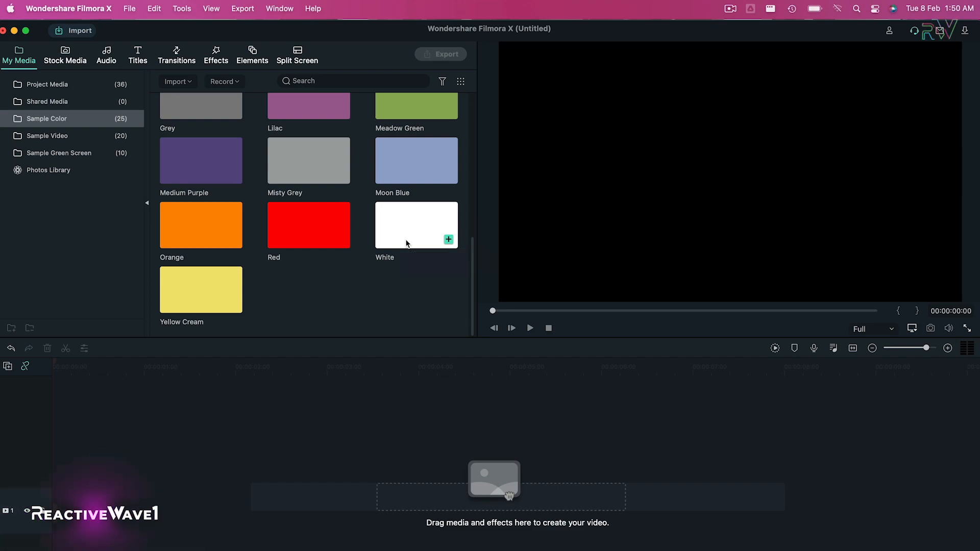
pyautogui.moveTo(416, 225); pyautogui.dragTo(281, 496)
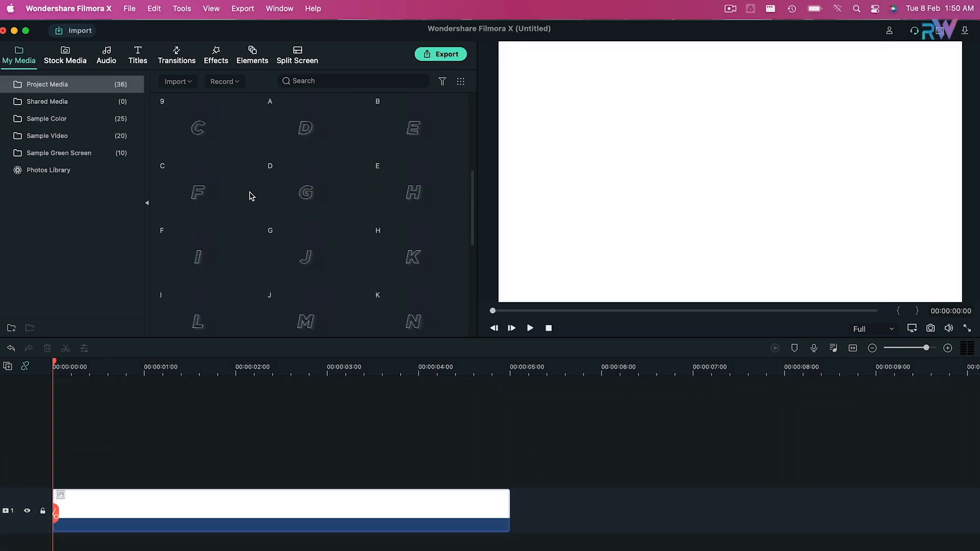
pyautogui.scroll(-3)
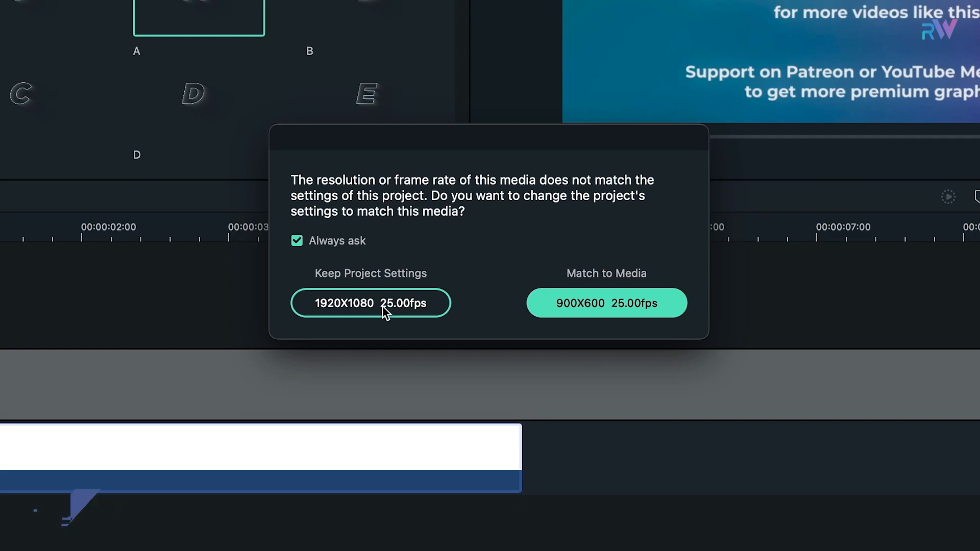
# - Keep the project settings at 1920x1080, 25 fps
pyautogui.click(370, 303)
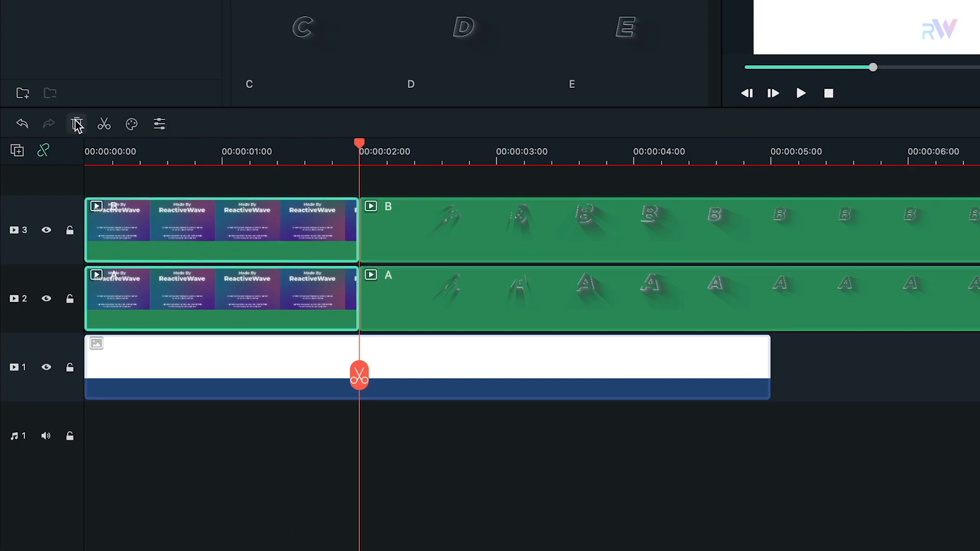
# - Delete the selected credit clips from the timeline
pyautogui.click(76, 123)
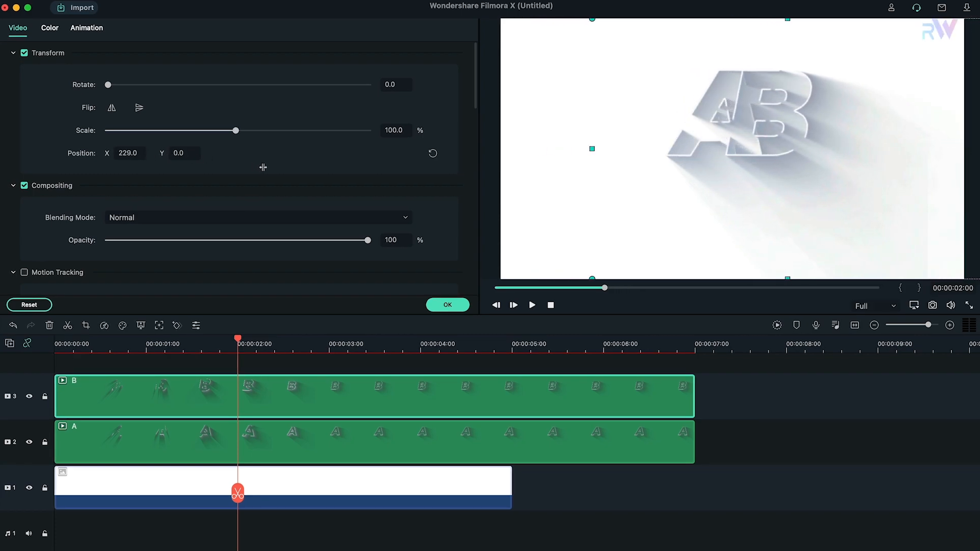
# - Position the letters at X -129, Y -112 and play back the animation
pyautogui.click(432, 153)
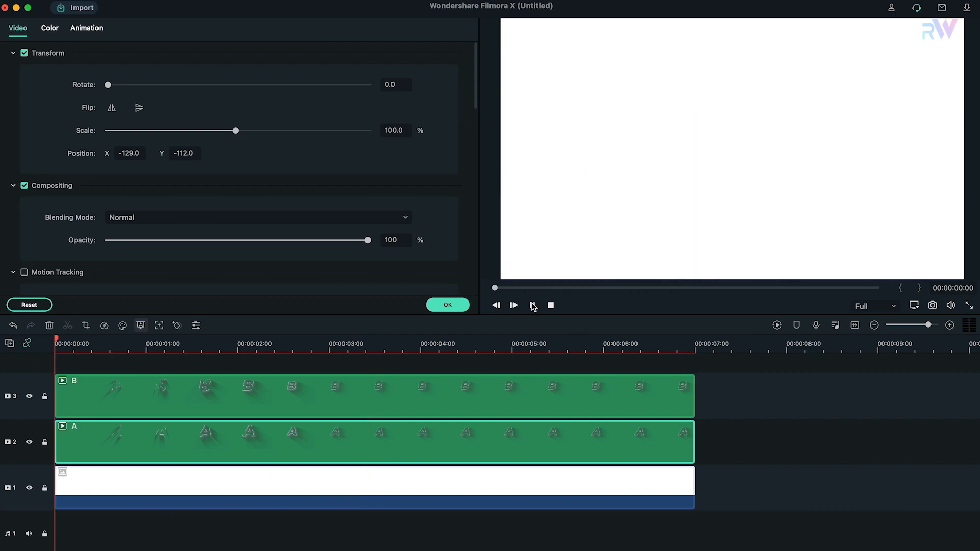
pyautogui.click(513, 305)
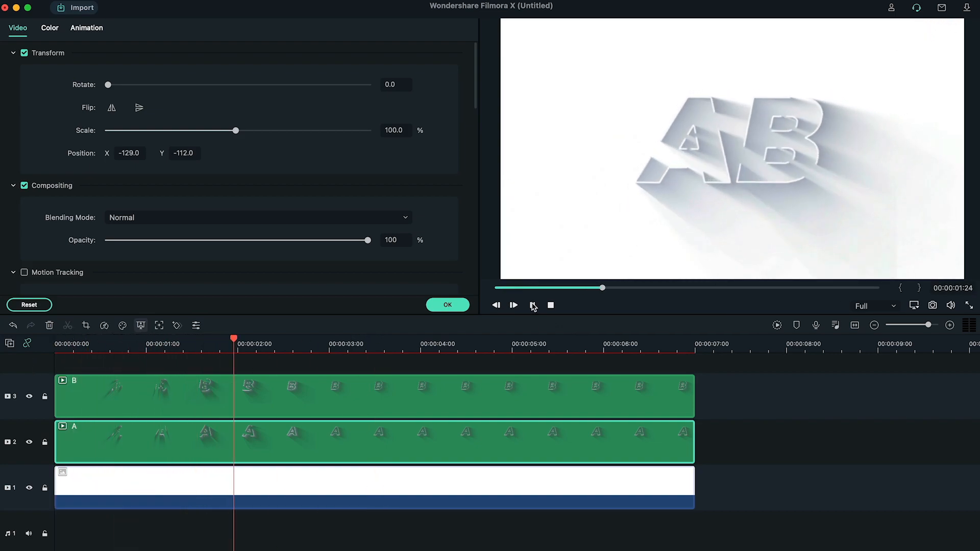
pyautogui.click(513, 306)
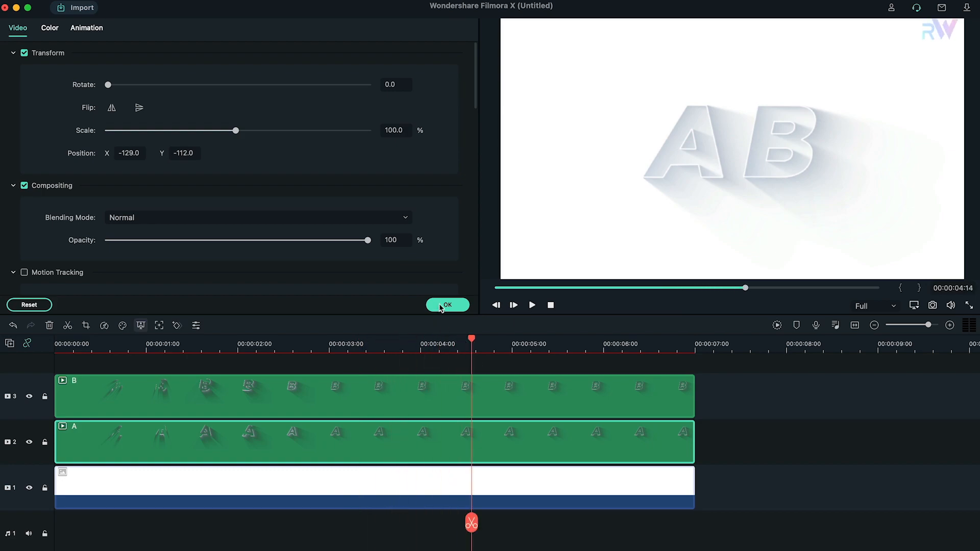
# - Trim the A and B letter clips to end at 5 seconds and copy them
pyautogui.click(448, 305)
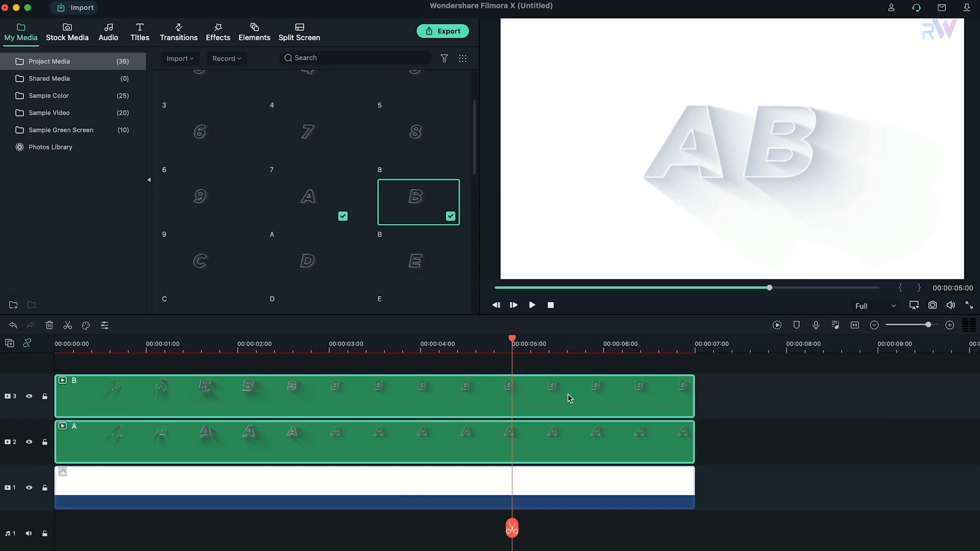
pyautogui.click(67, 325)
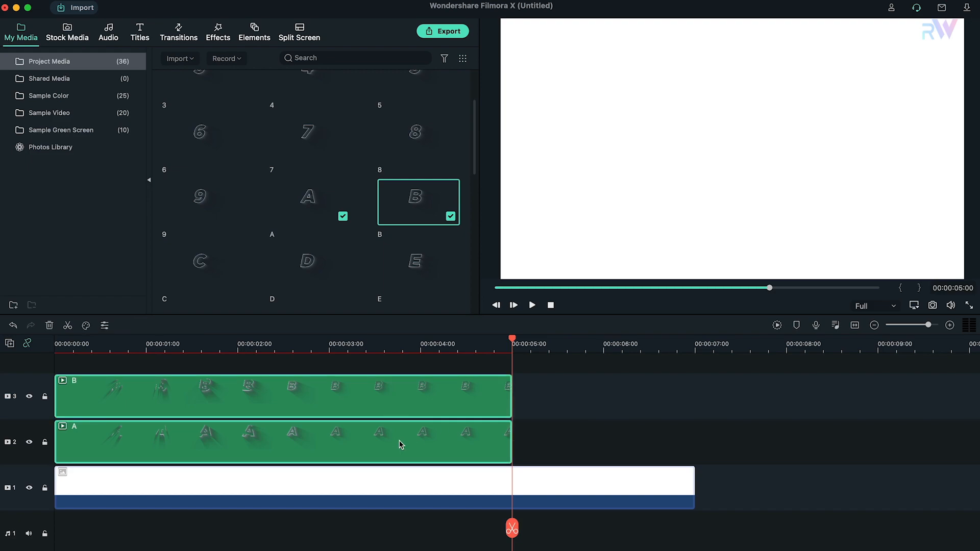
pyautogui.rightClick(401, 444)
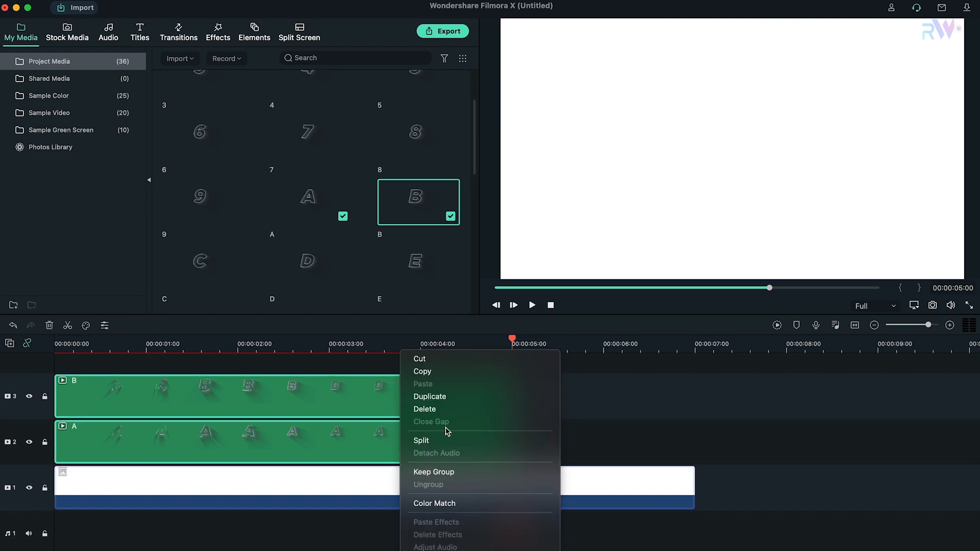
pyautogui.click(421, 440)
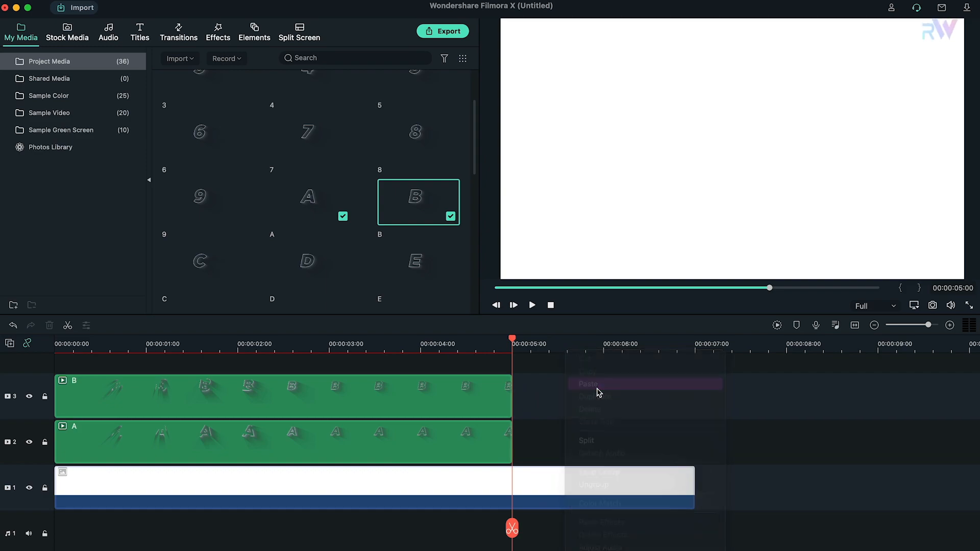
# - Paste the copies after 5 seconds and set the B copy to reversed 2x speed
pyautogui.click(587, 384)
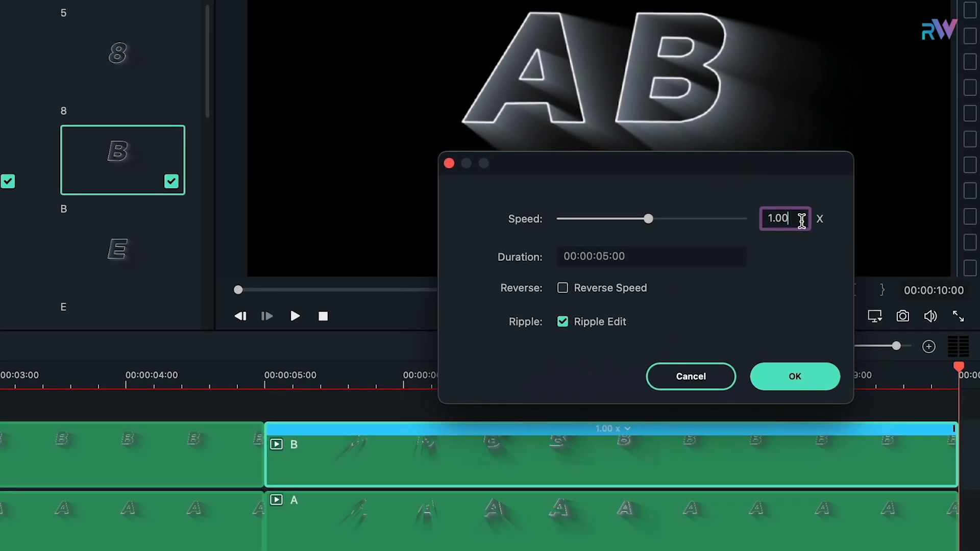
pyautogui.write('2')
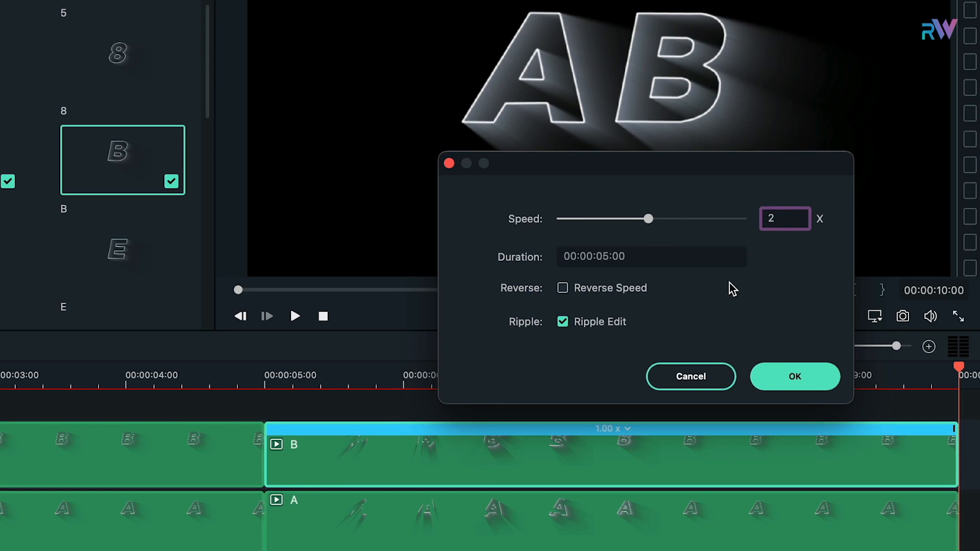
pyautogui.click(562, 287)
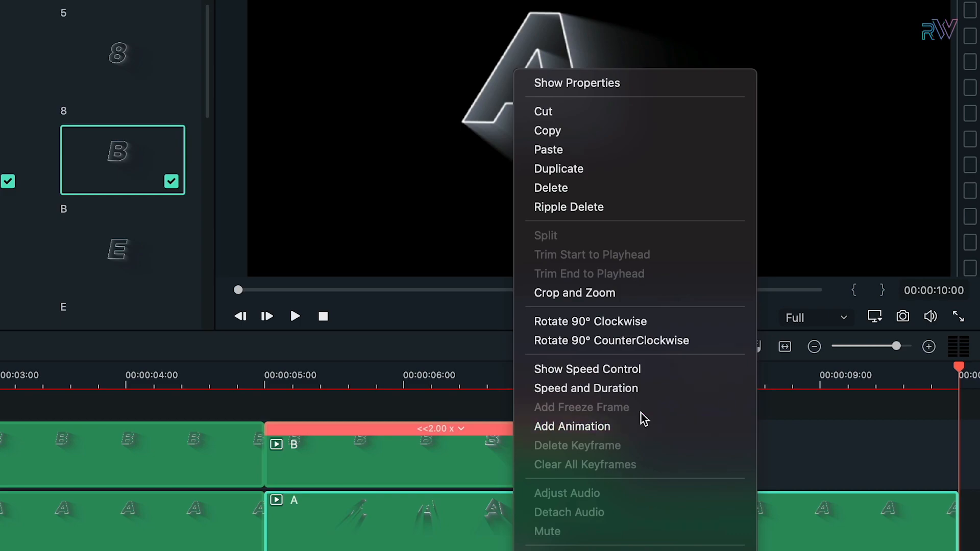
pyautogui.moveTo(587, 388)
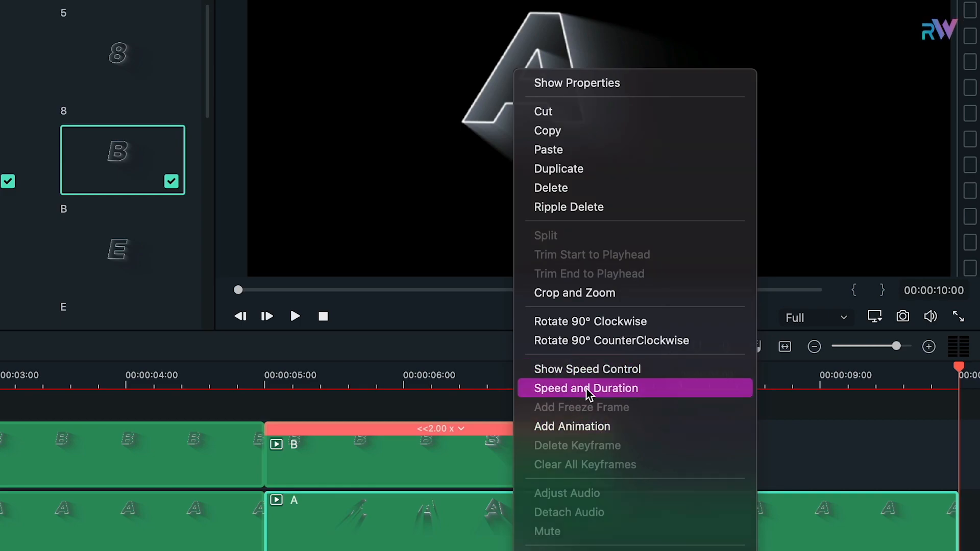
# - Set the A copy's speed to 2 with Reverse Speed enabled
pyautogui.click(585, 388)
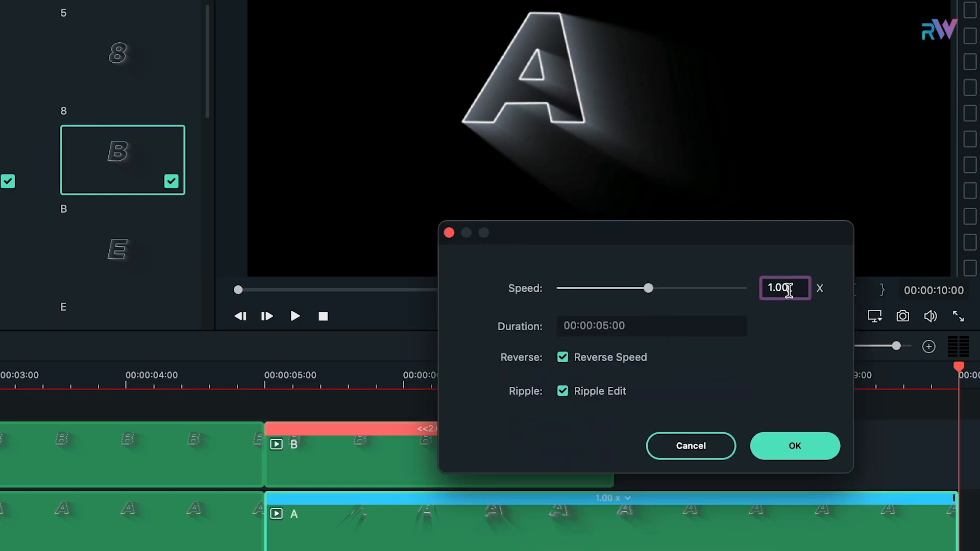
pyautogui.write('2')
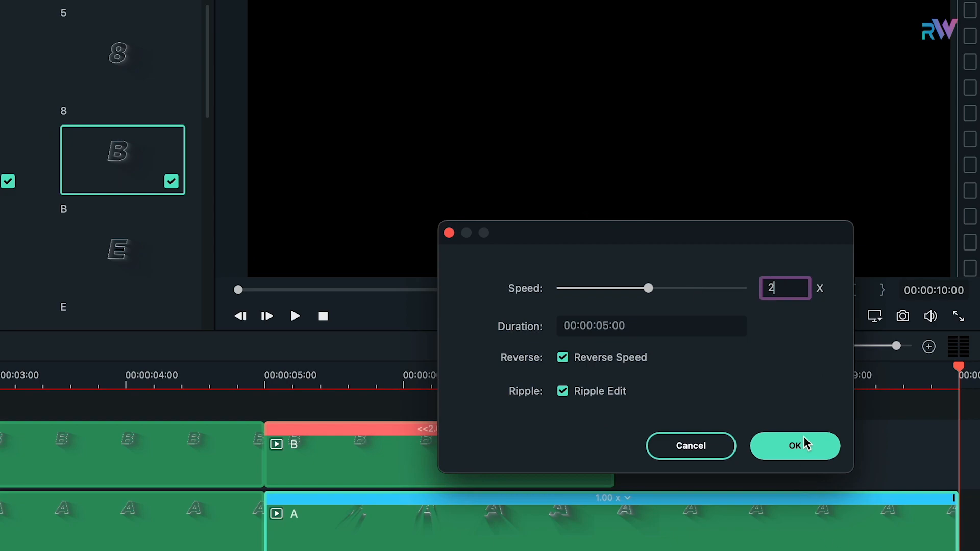
pyautogui.click(794, 445)
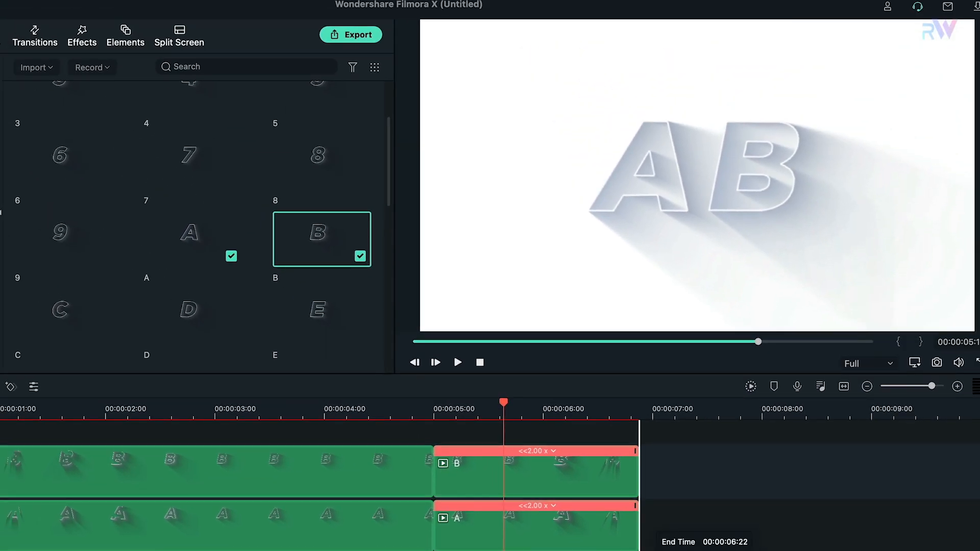
pyautogui.click(112, 409)
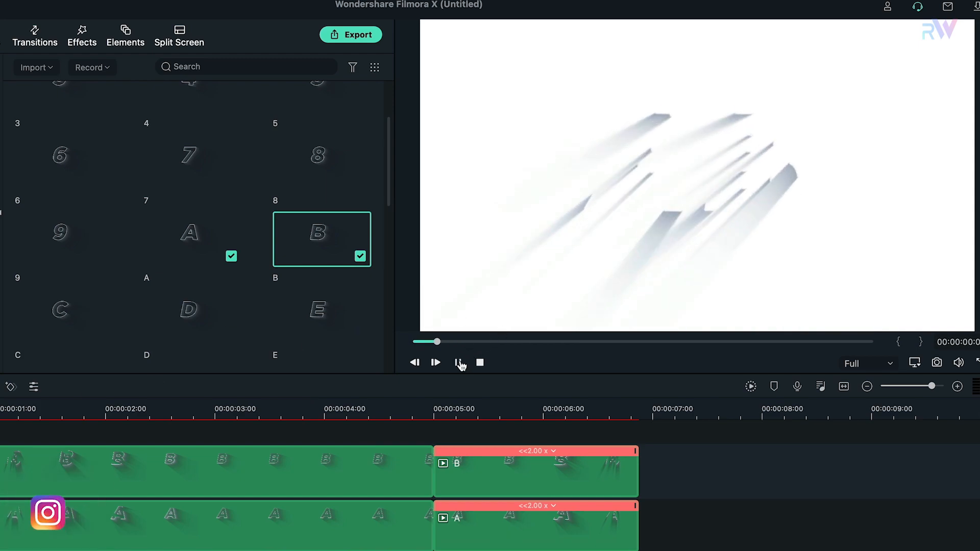
pyautogui.click(435, 362)
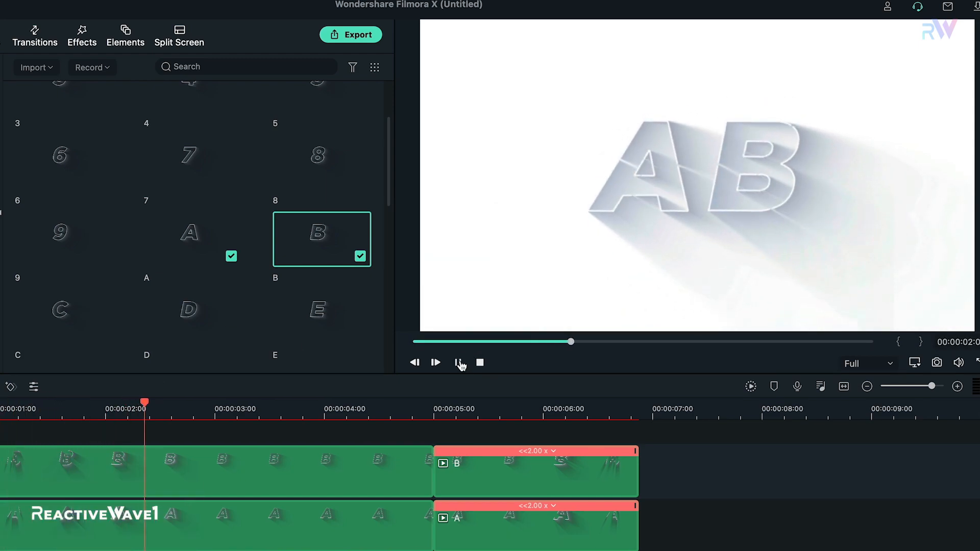